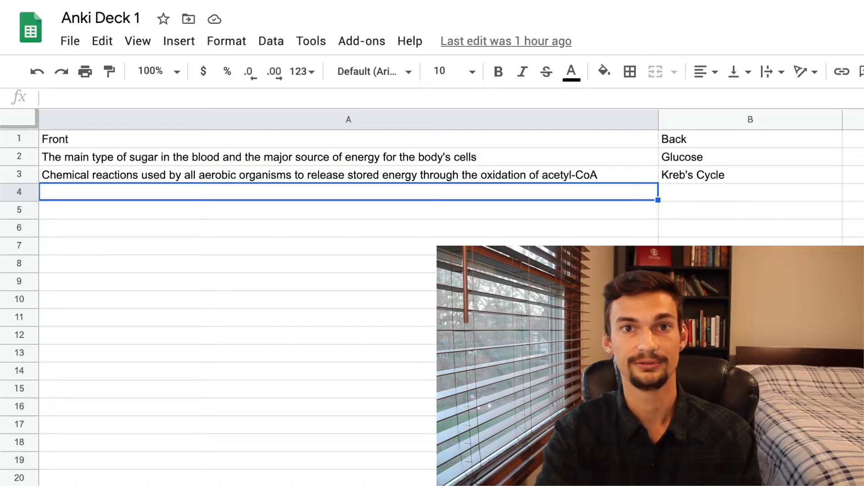
Step: Start Import File from the Decks screen and choose 'Anki Deck 1 - Sheet1.csv' in Downloads
click(70, 41)
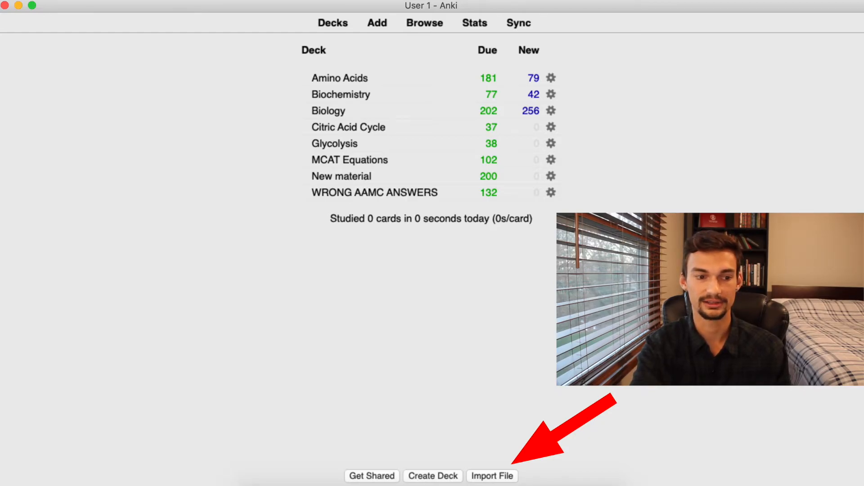
click(492, 476)
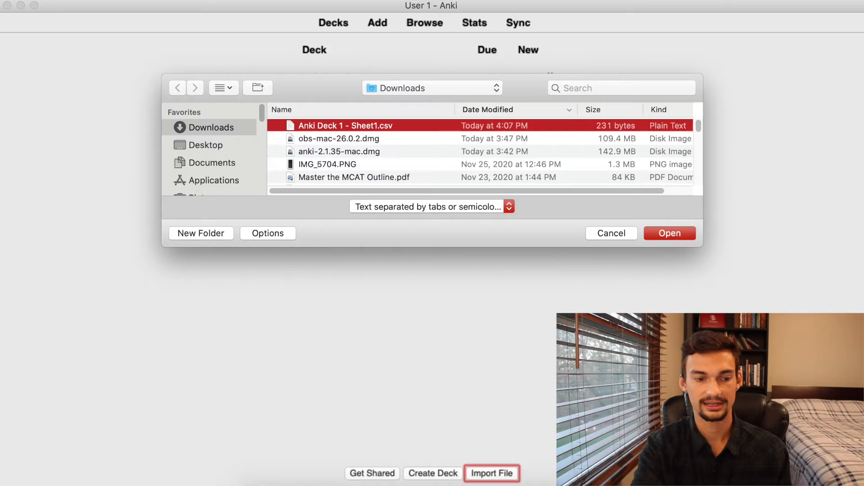
click(668, 233)
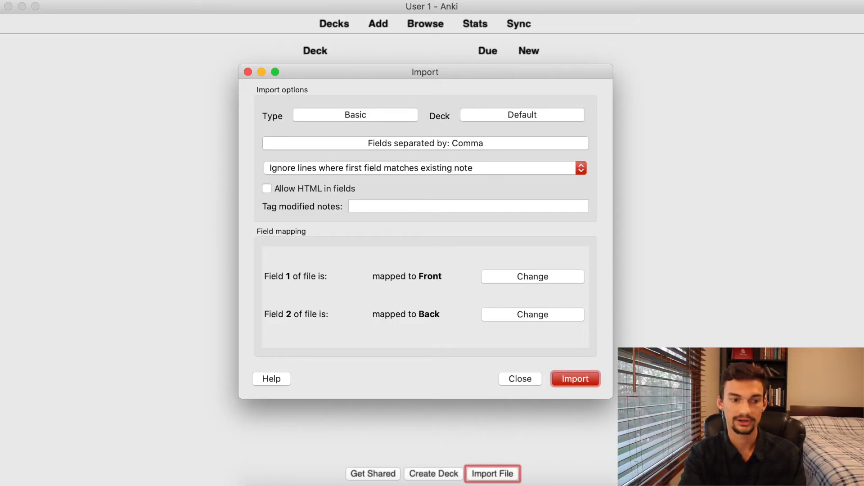
Step: Import the three flashcards as Basic notes, comma-separated, fields mapped to Front and Back
click(575, 379)
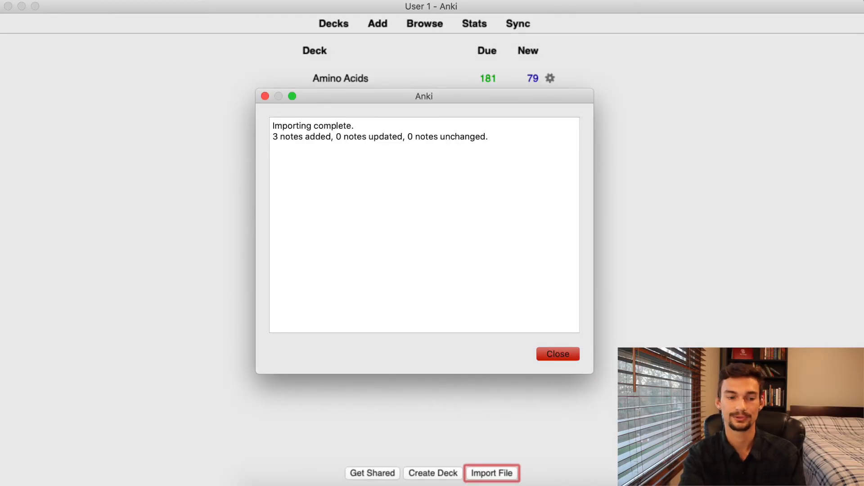
Step: Dismiss the 'Importing complete' summary so Deck 1 shows with 3 new cards
click(557, 354)
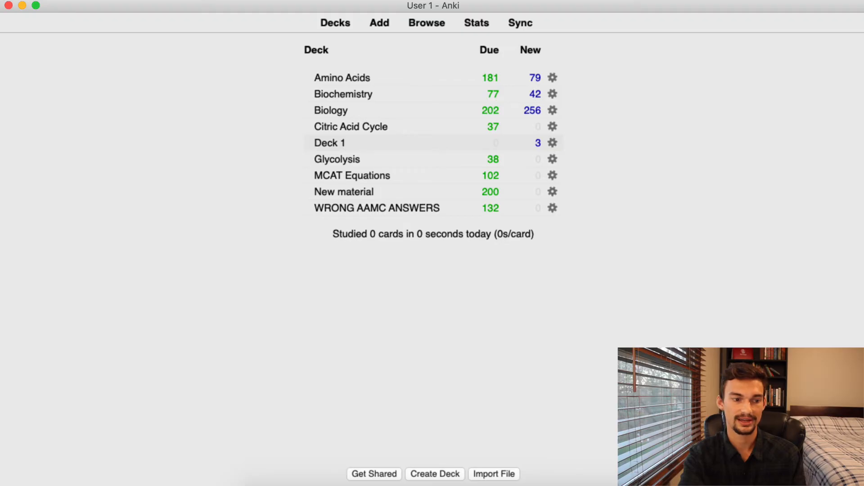